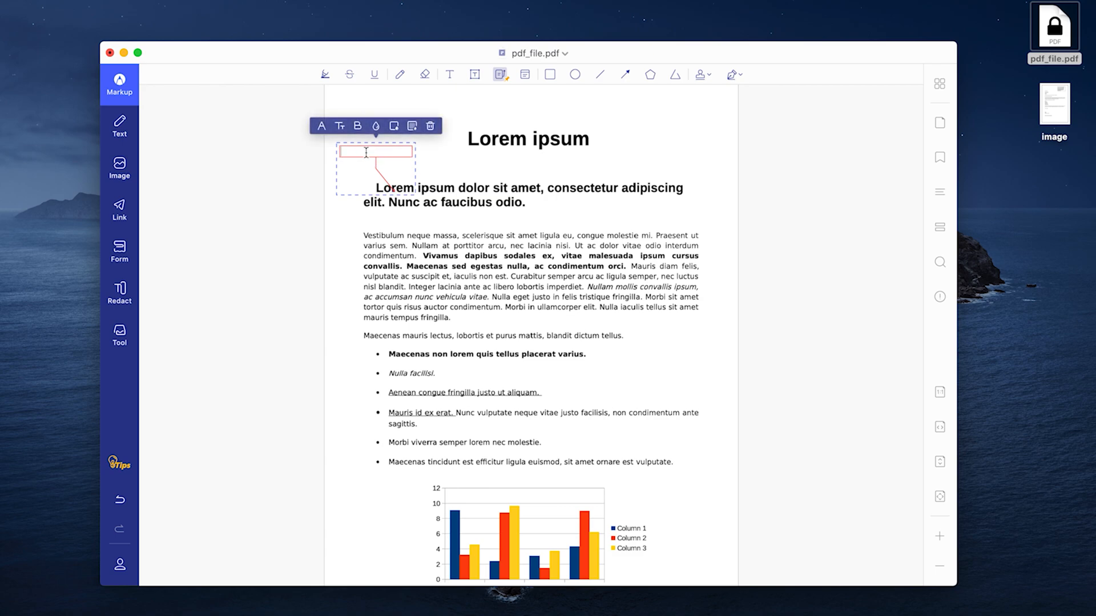
Add a callout comment reading 'Som' in pdf_file.pdf before running OCR on the scanned visa letter.
type("Som")
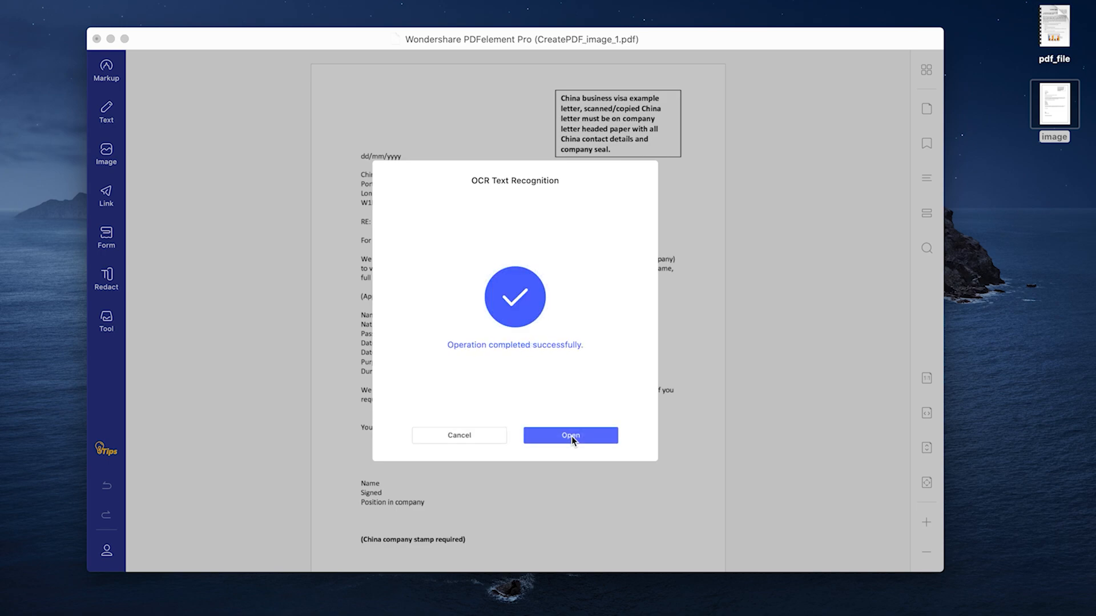
Open the recognised visa letter, then select text in pdf_file.pdf for editing.
left_click(570, 436)
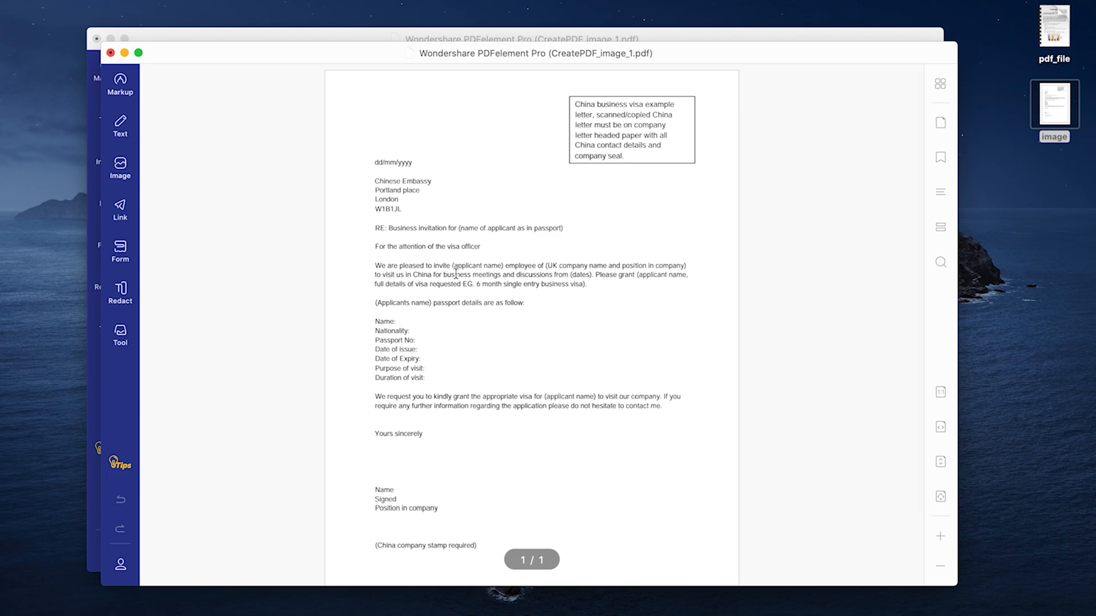
left_click_drag(374, 181, 407, 208)
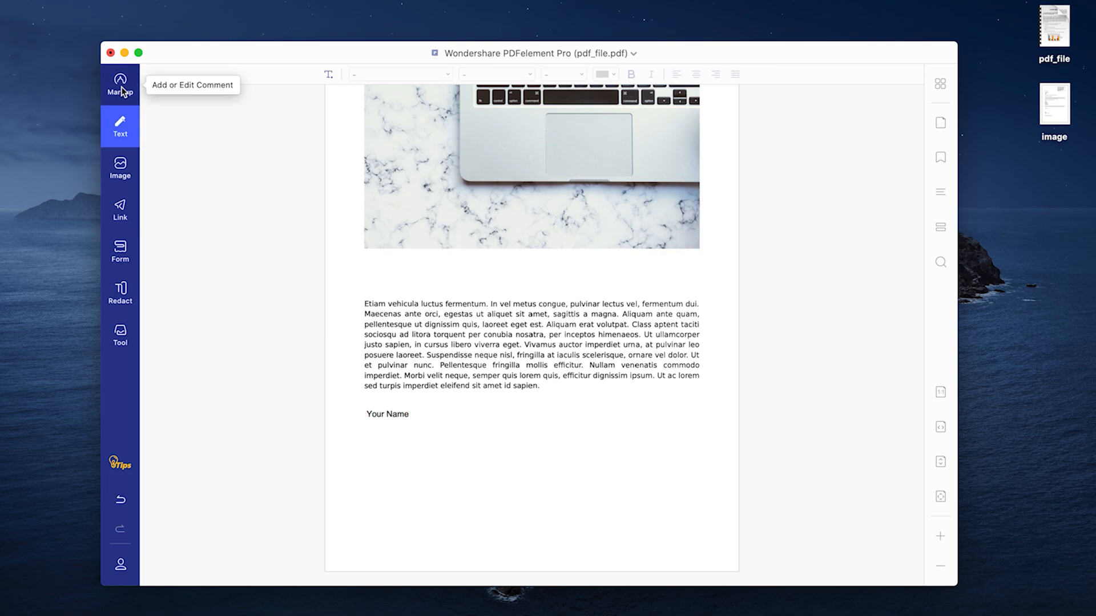
Send the marked-up file to Google Drive via Share, then request PDFelement 7 from the Mac App Store.
left_click(120, 251)
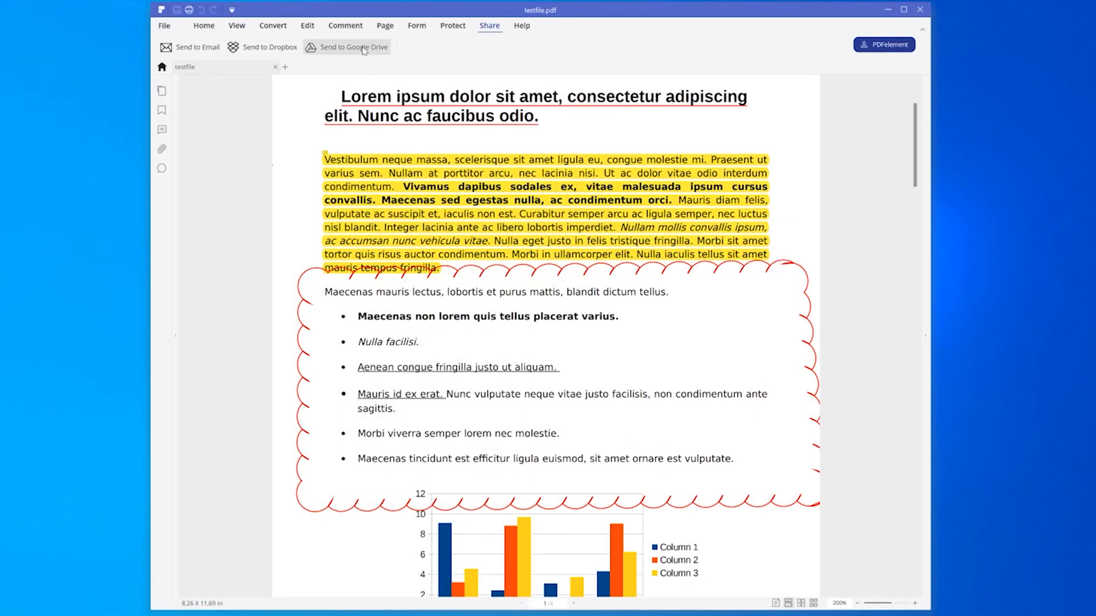
left_click(353, 47)
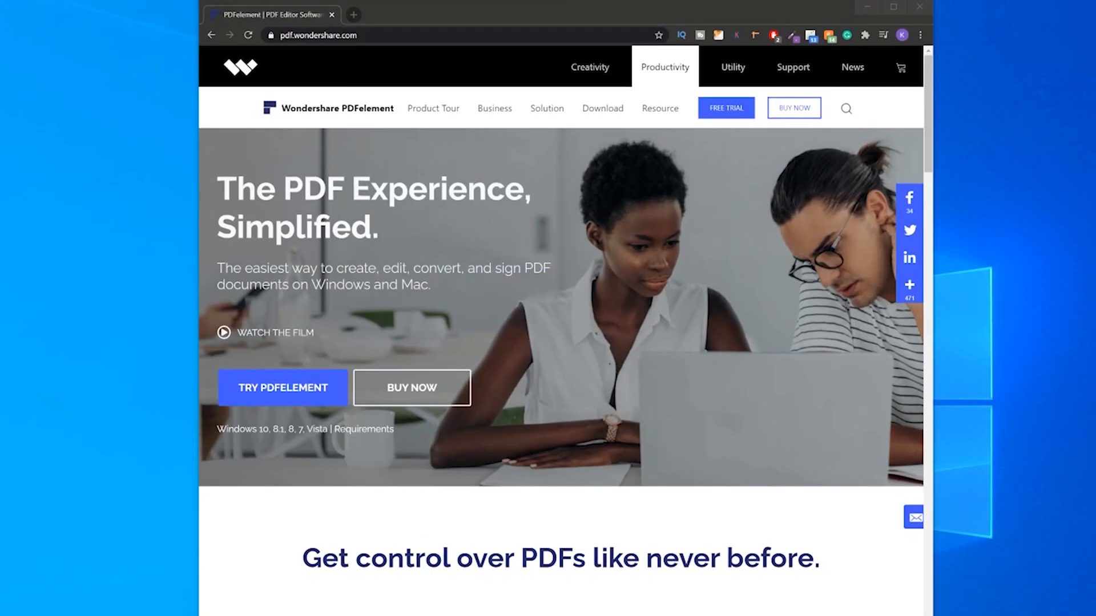
scroll("down", 3)
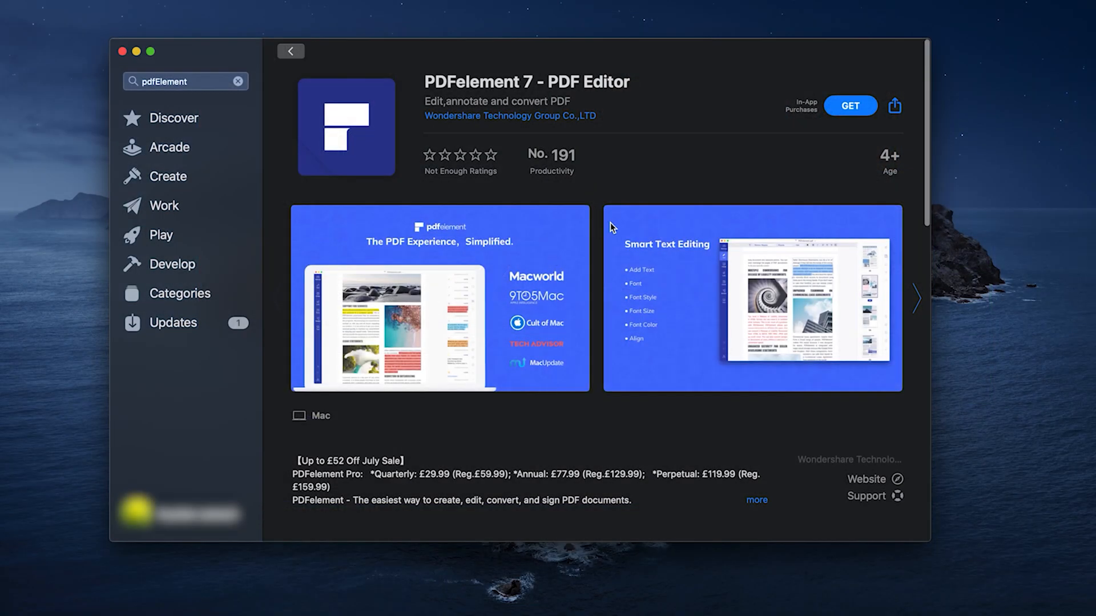
left_click(850, 105)
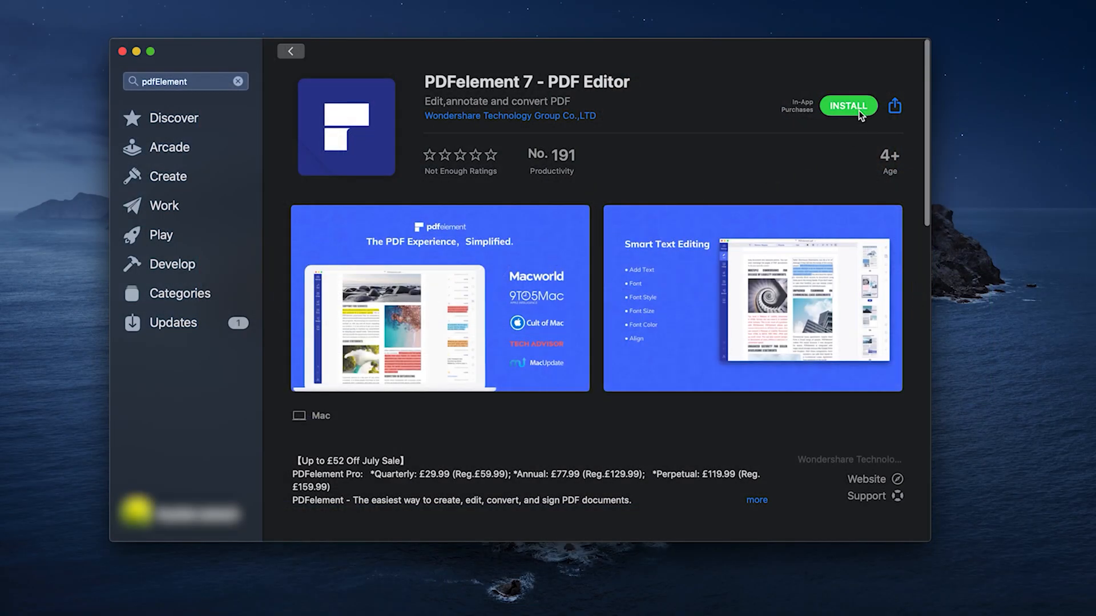